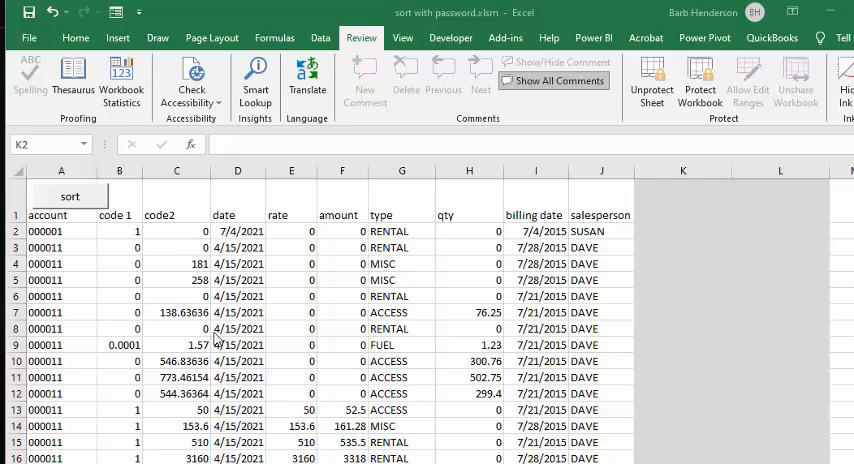
mouse_move(478, 329)
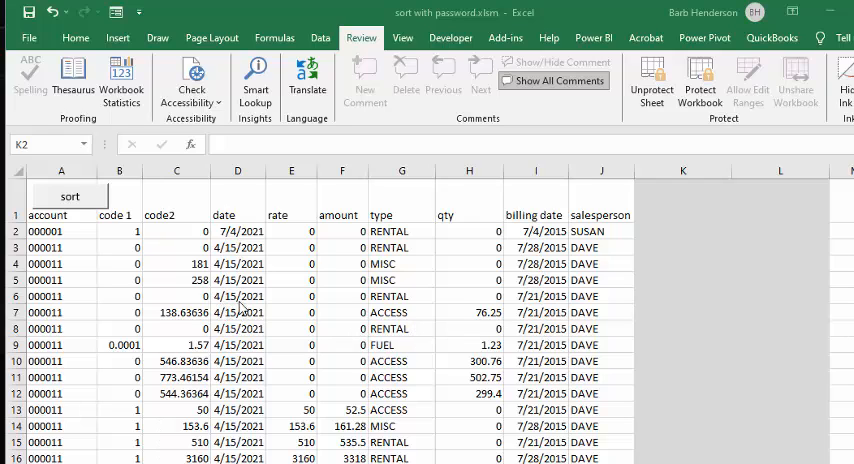
Step: Confirm the protected sheet blocks edits, then sort rows by type with the sort button
click(682, 231)
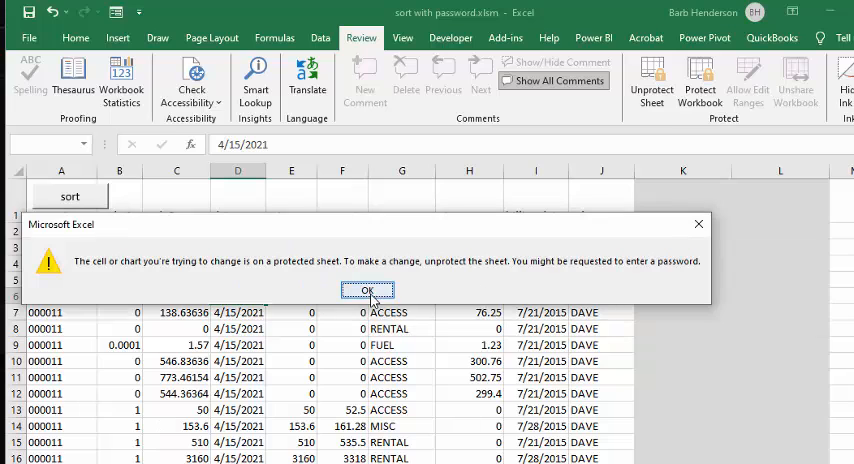
click(367, 290)
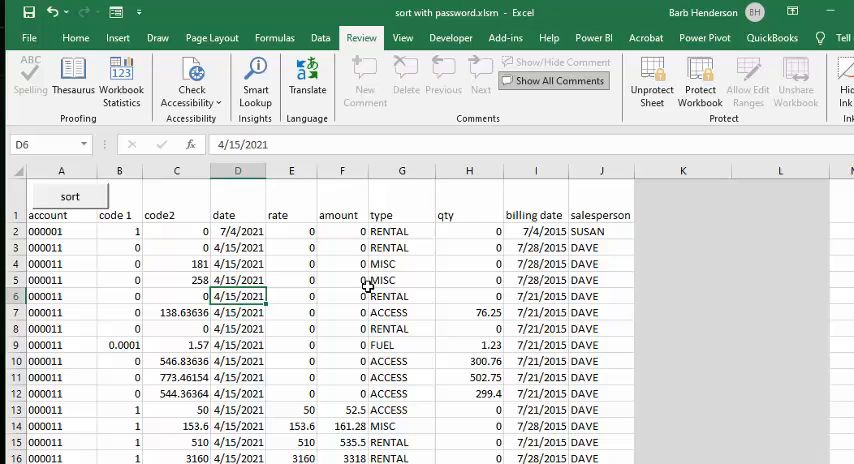
mouse_move(308, 333)
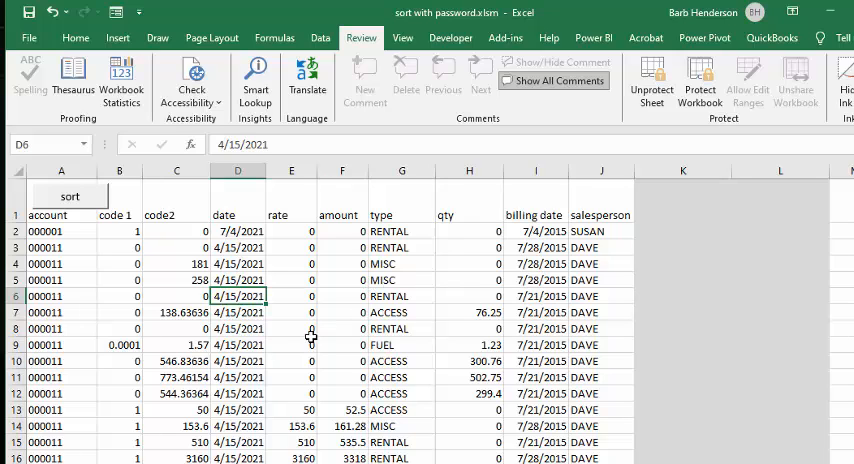
mouse_move(420, 329)
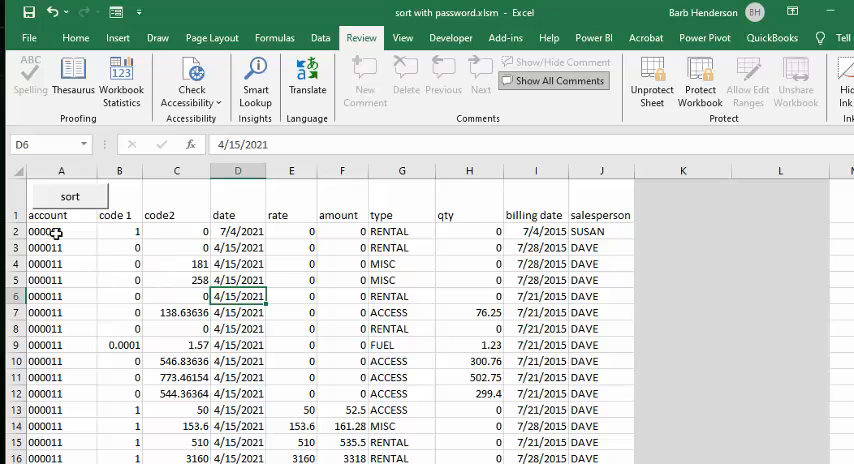
mouse_move(33, 391)
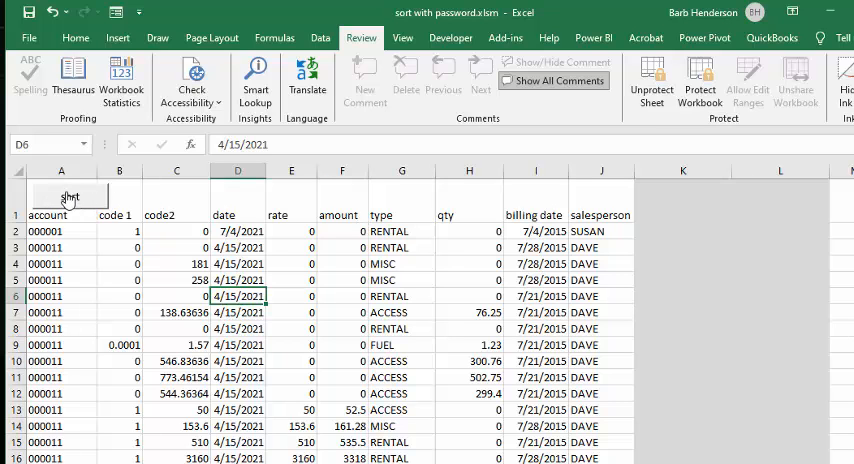
click(73, 197)
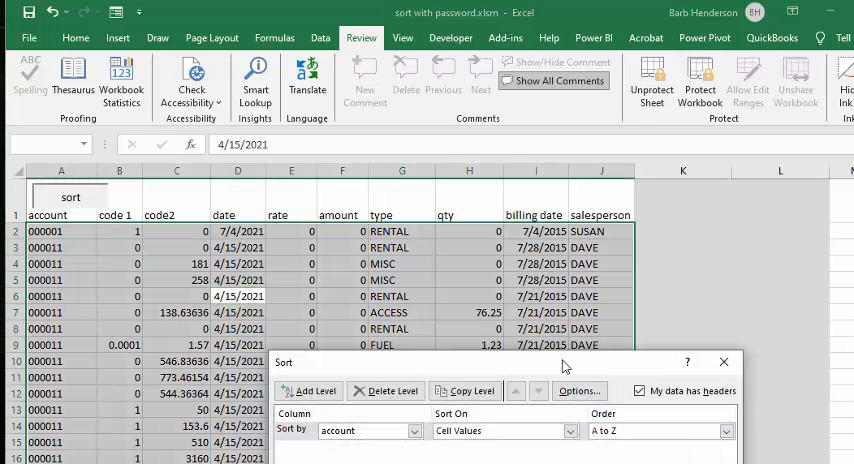
drag(563, 362, 428, 220)
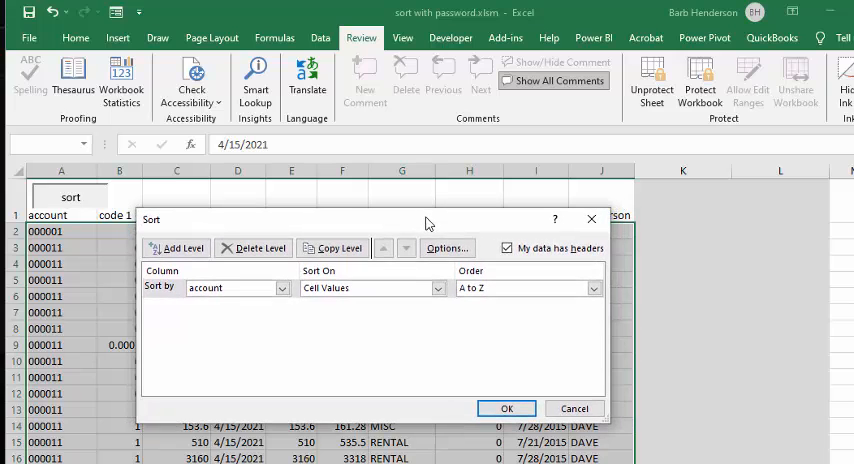
mouse_move(291, 317)
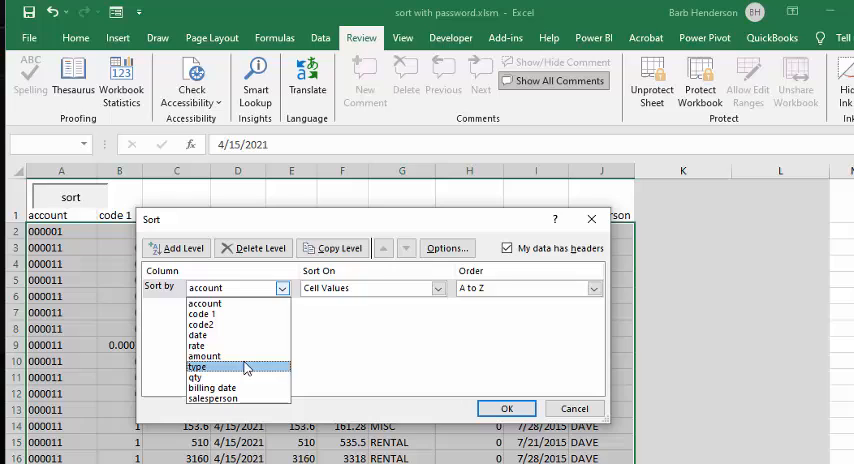
click(199, 366)
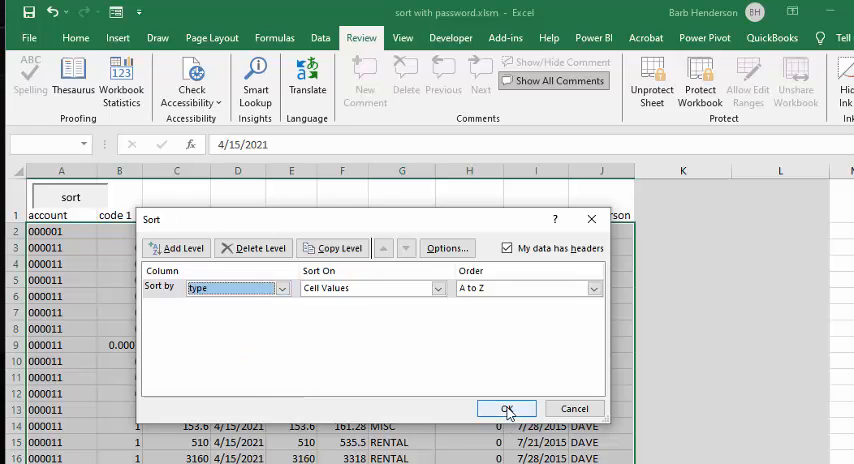
click(506, 408)
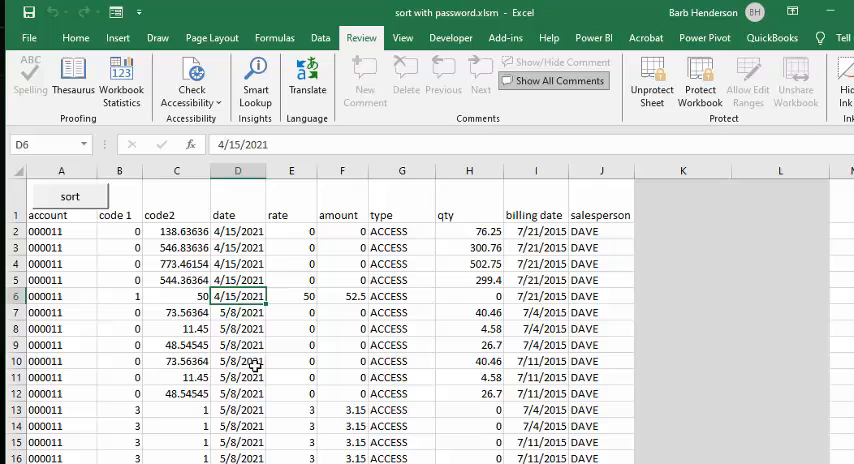
click(237, 361)
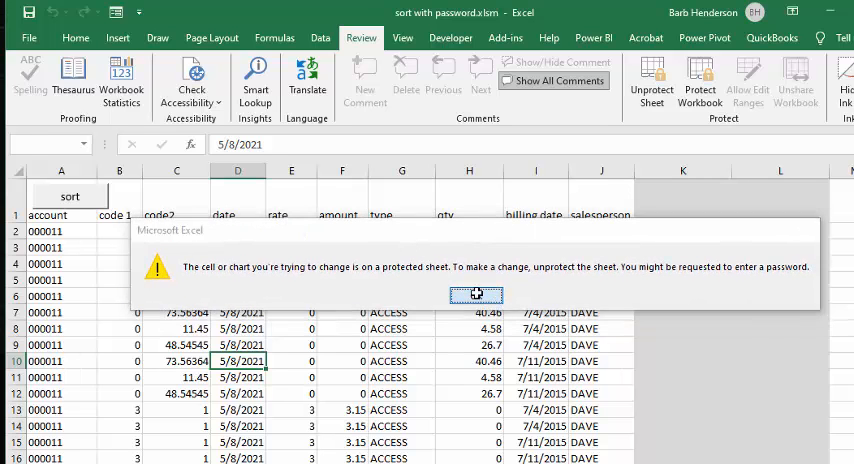
click(476, 294)
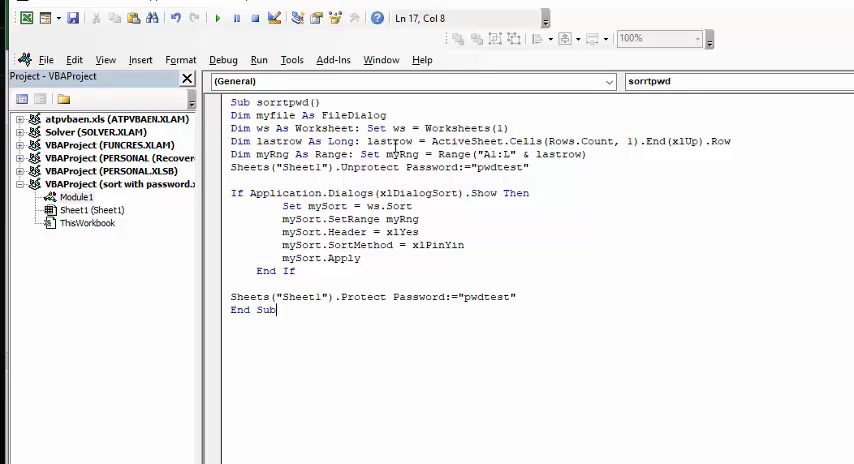
mouse_move(652, 145)
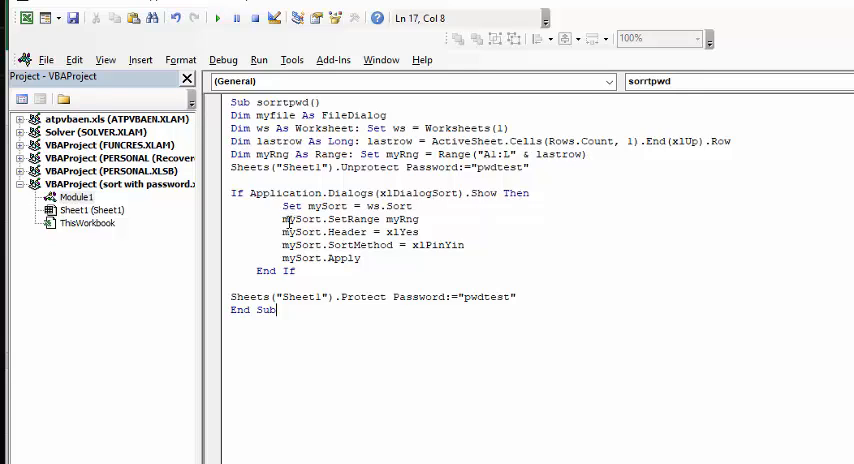
mouse_move(357, 232)
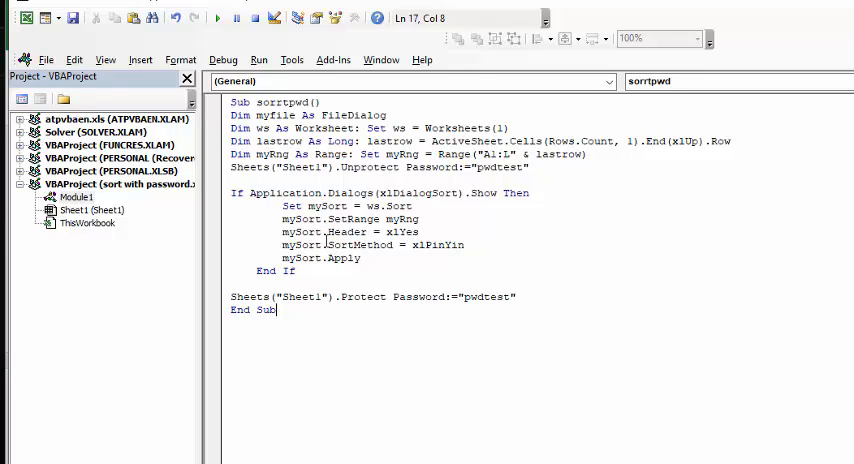
mouse_move(350, 263)
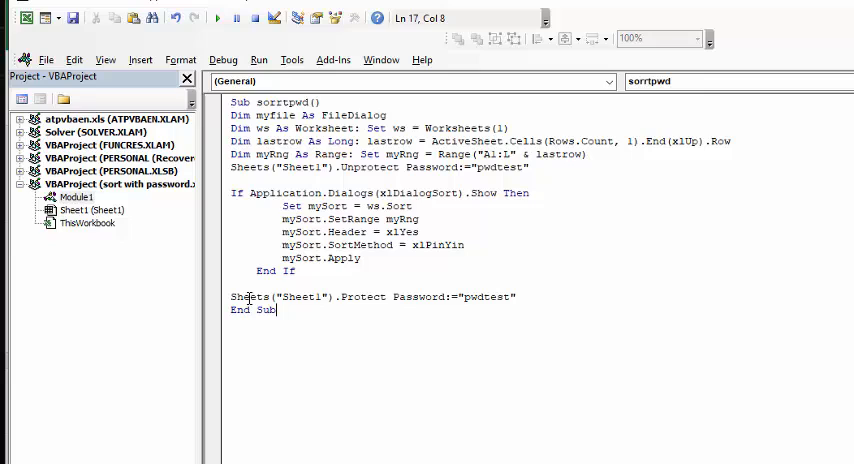
mouse_move(477, 303)
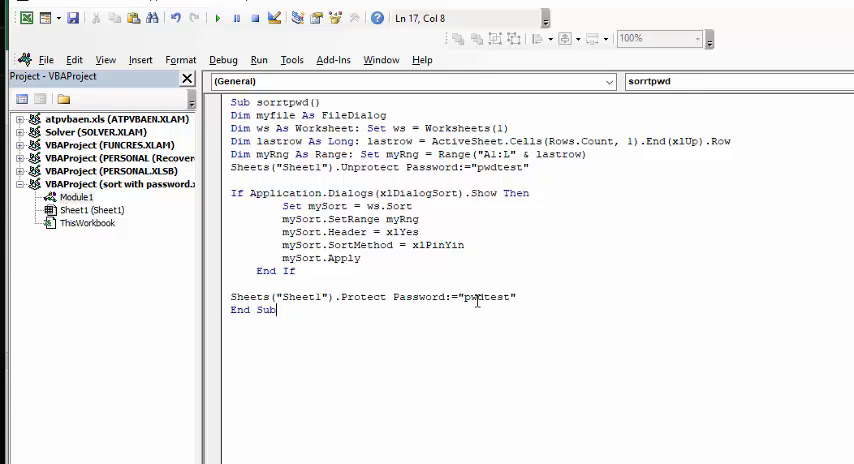
mouse_move(303, 340)
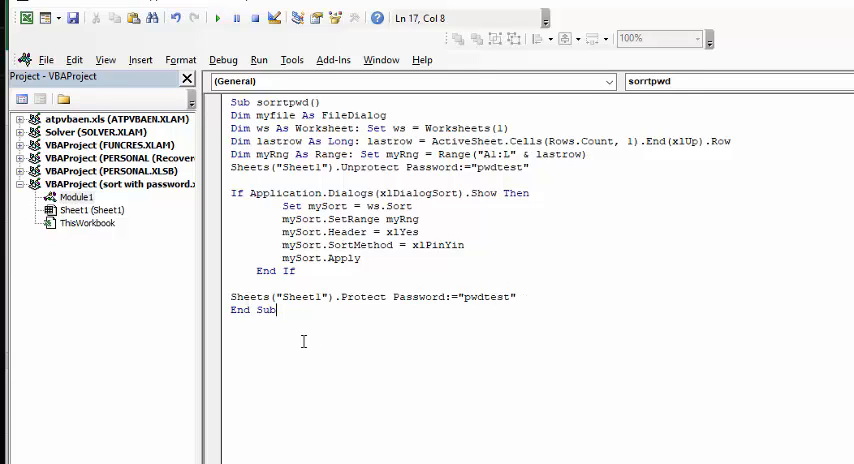